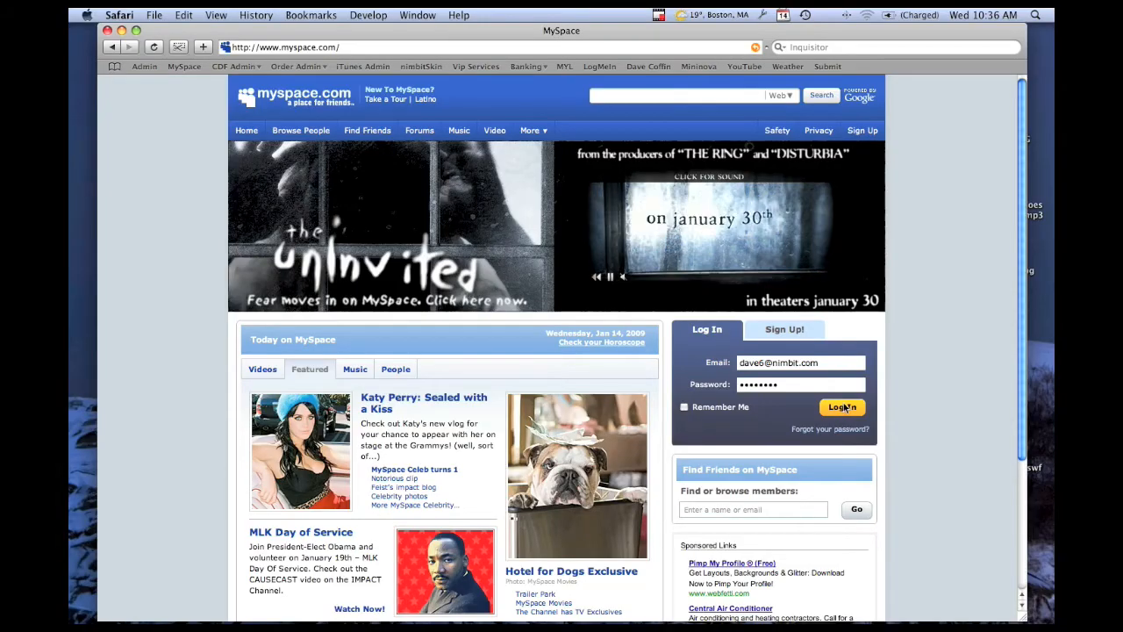
# Log in to the MySpace account from the home page
pyautogui.click(841, 407)
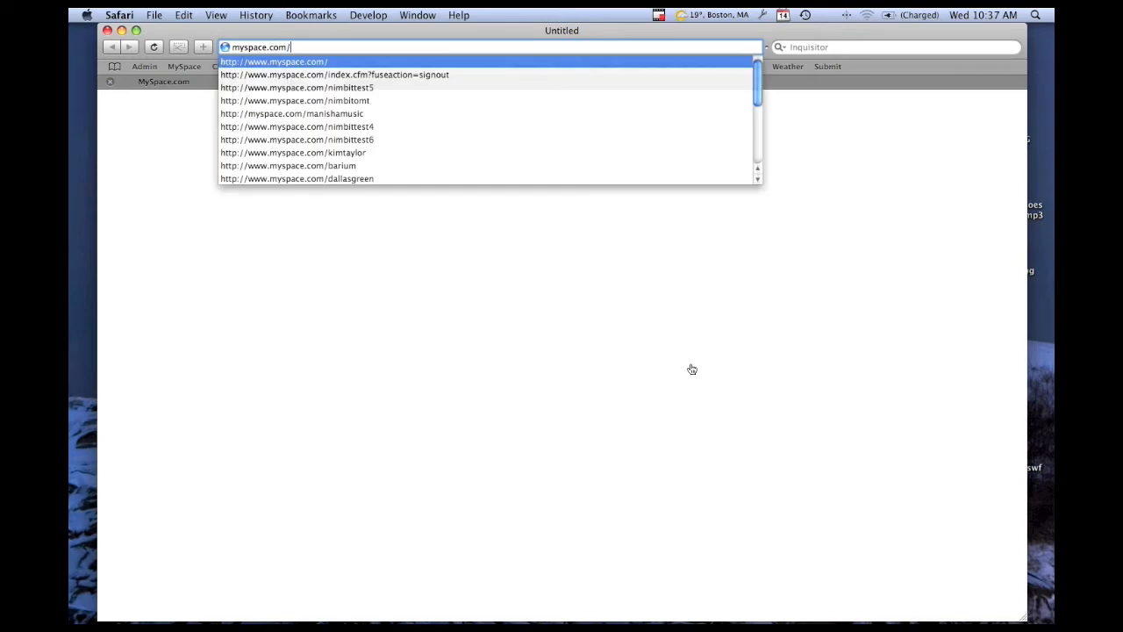
# Go to myspace.com/nimbitomt and add the Nimbit OMT app to the profile
pyautogui.click(295, 101)
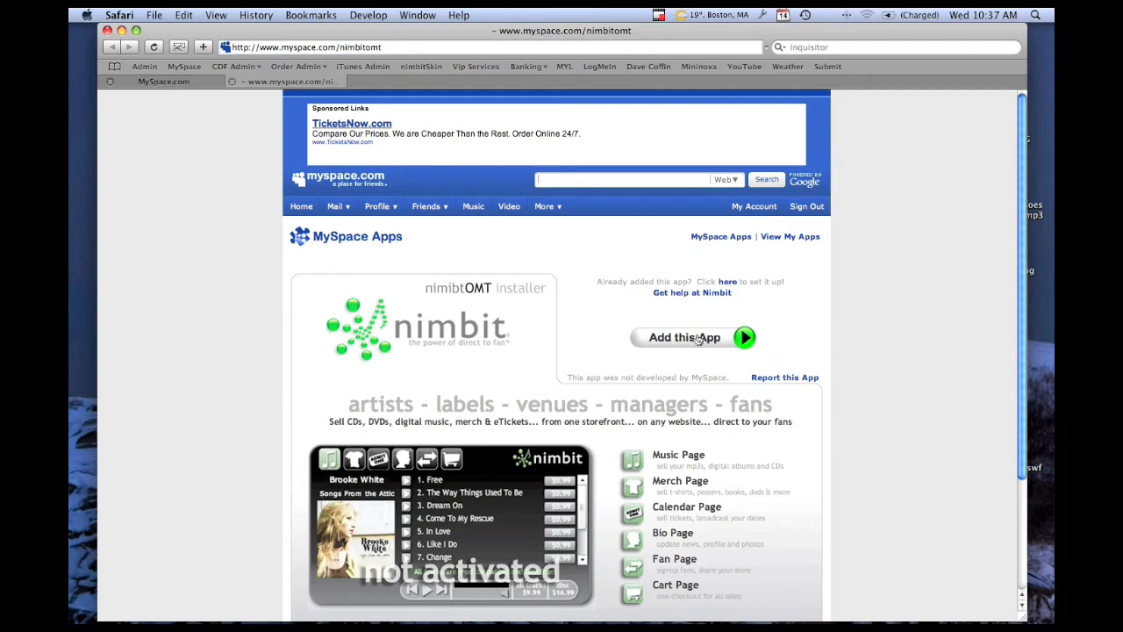
pyautogui.click(685, 336)
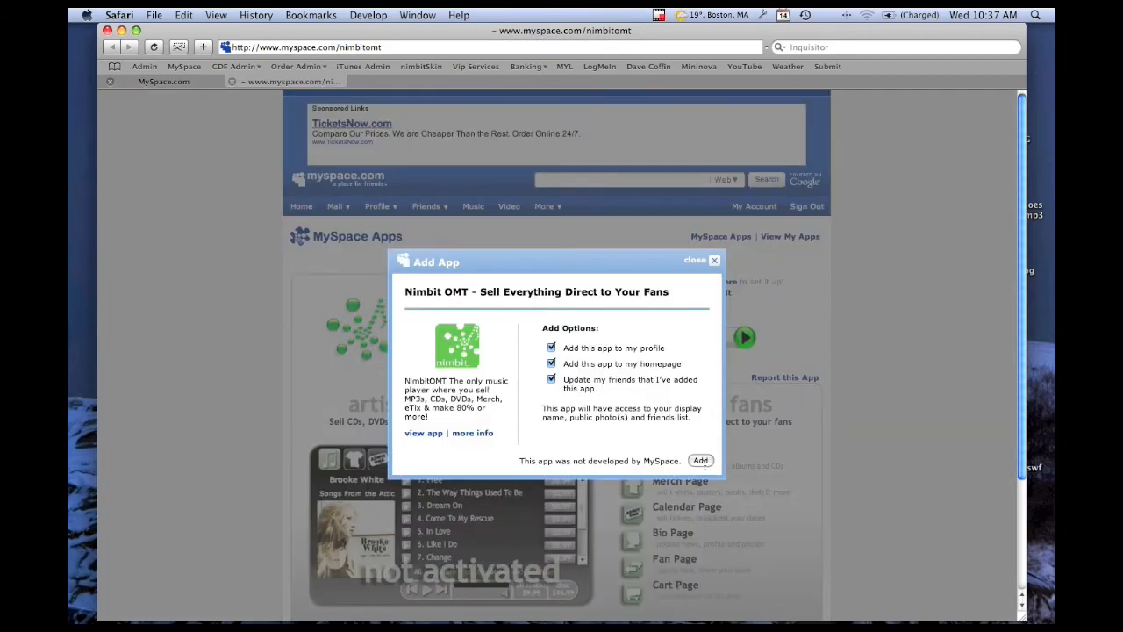
pyautogui.click(700, 460)
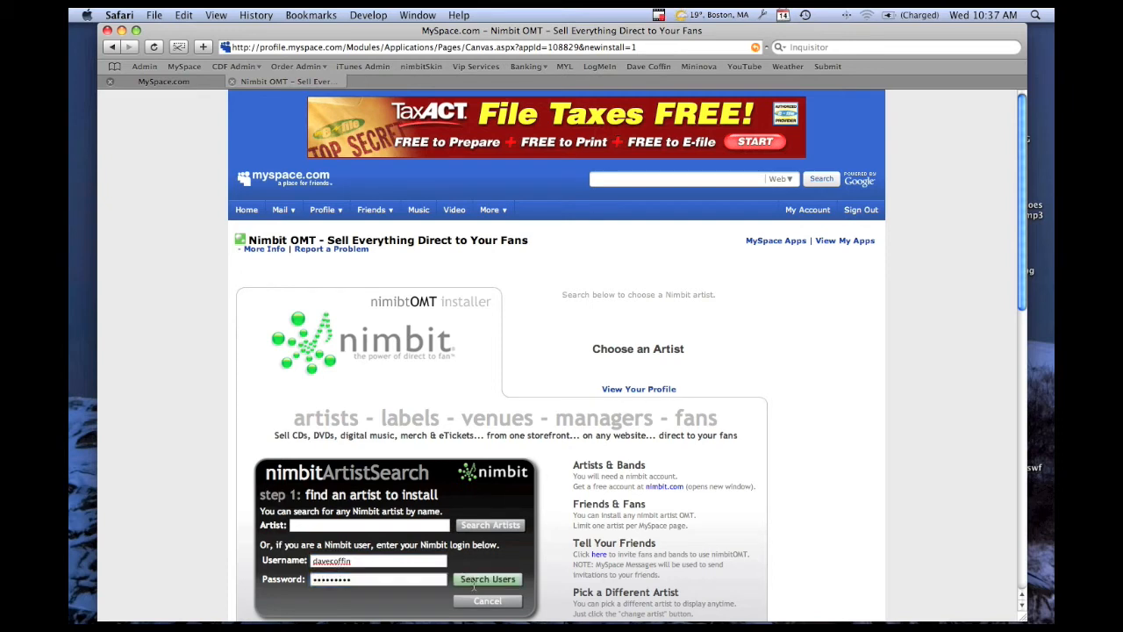
# Select the found Nimbit artist, name the store 'myspace_omt' and finish the installer
pyautogui.click(487, 579)
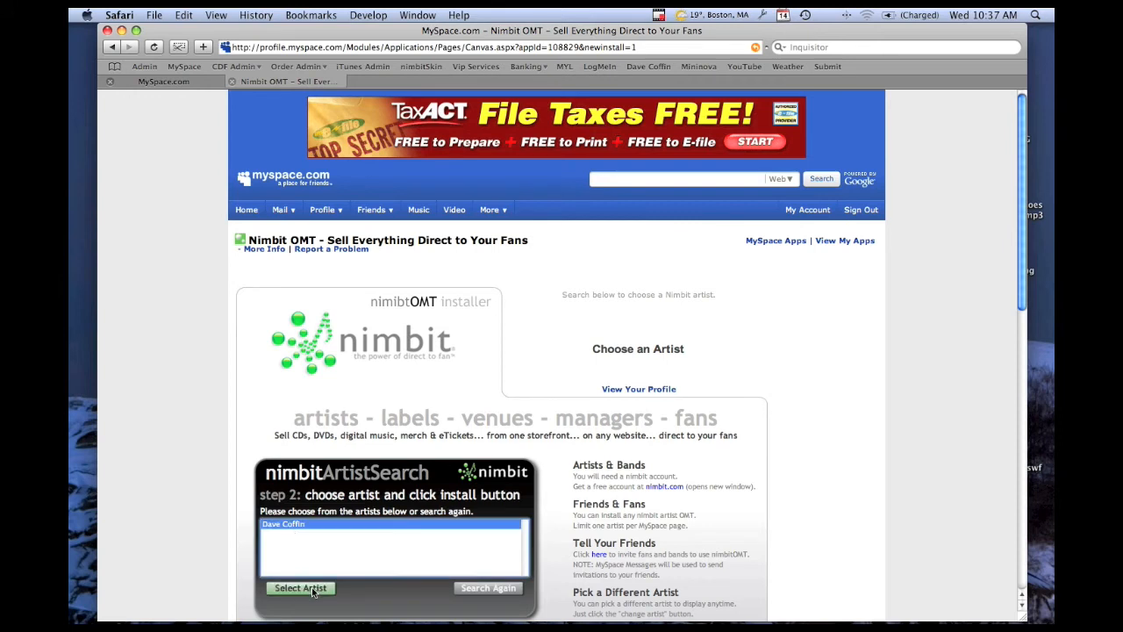
pyautogui.click(301, 588)
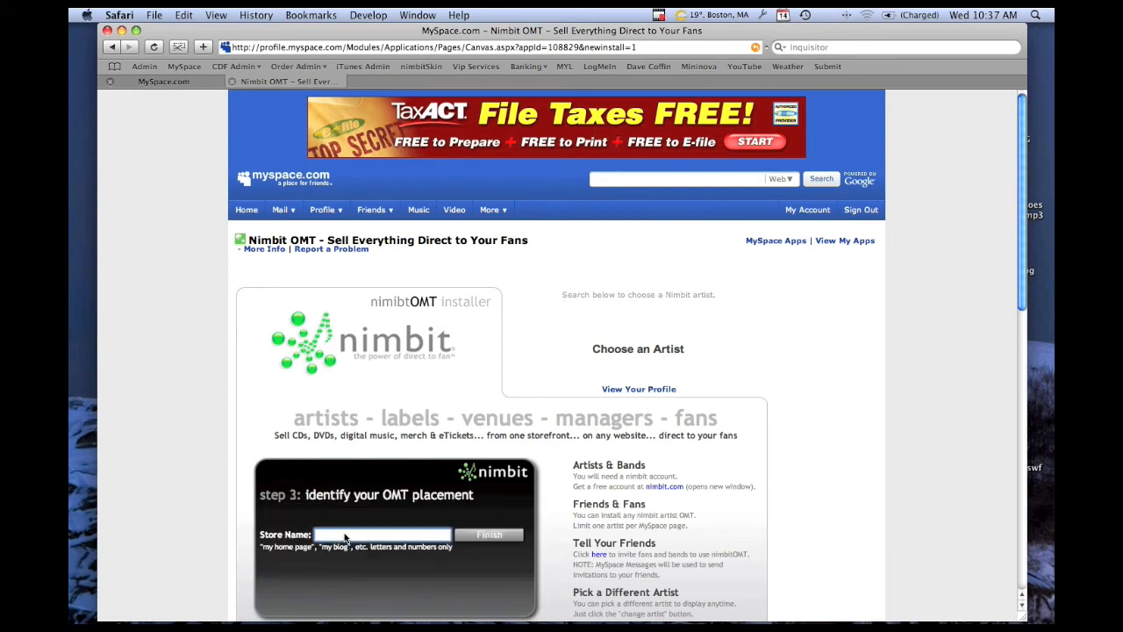
pyautogui.write('myspace_omt')
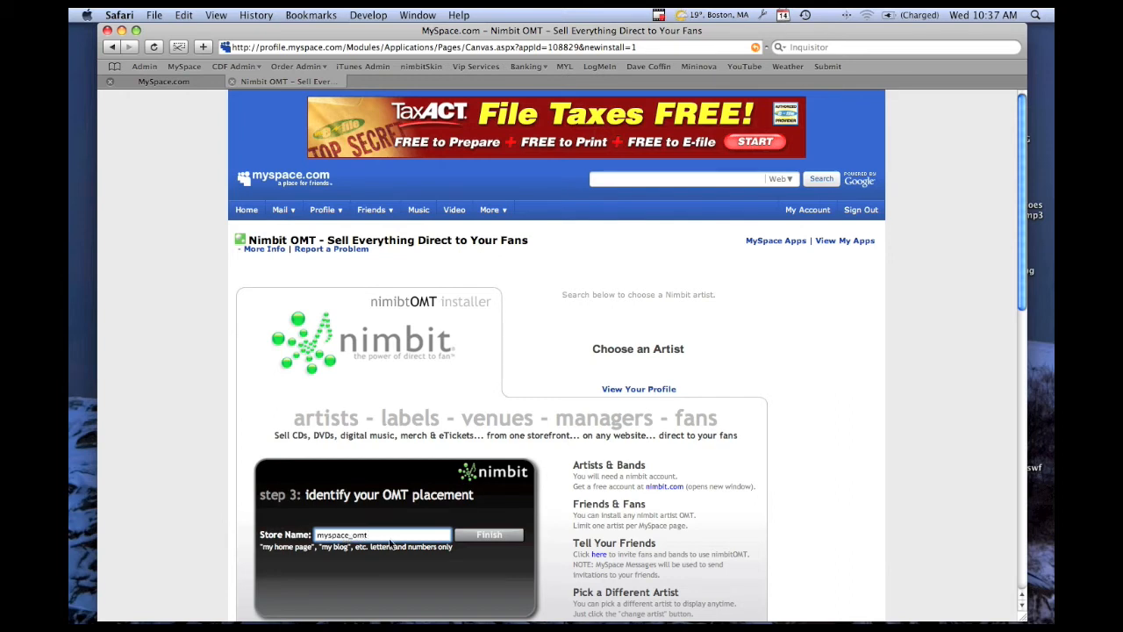
pyautogui.click(488, 535)
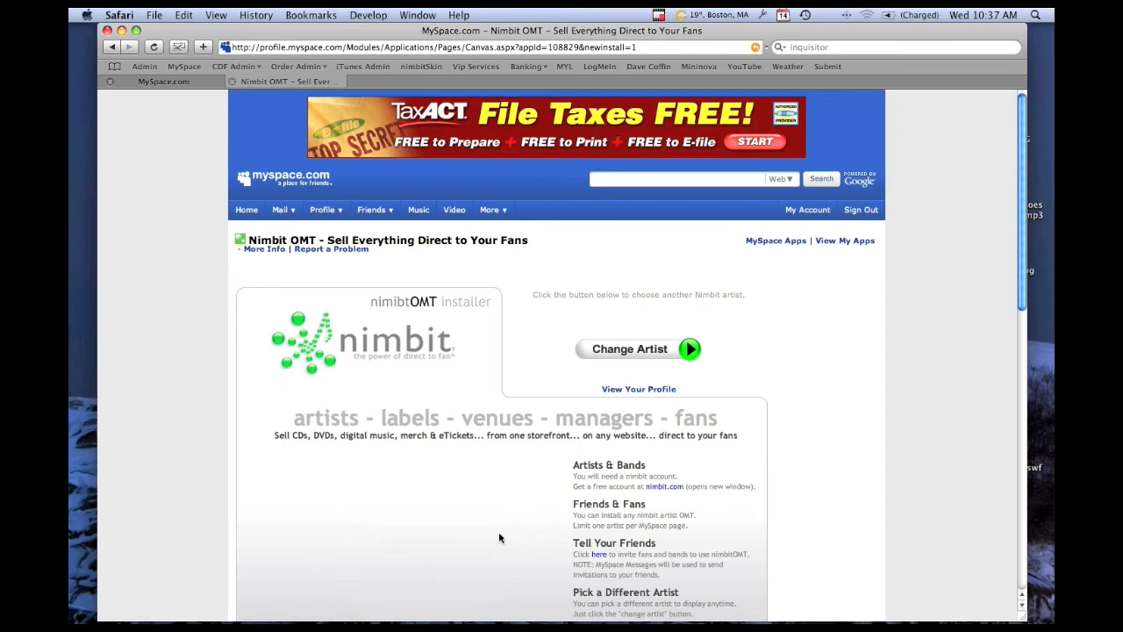
pyautogui.moveTo(202, 94)
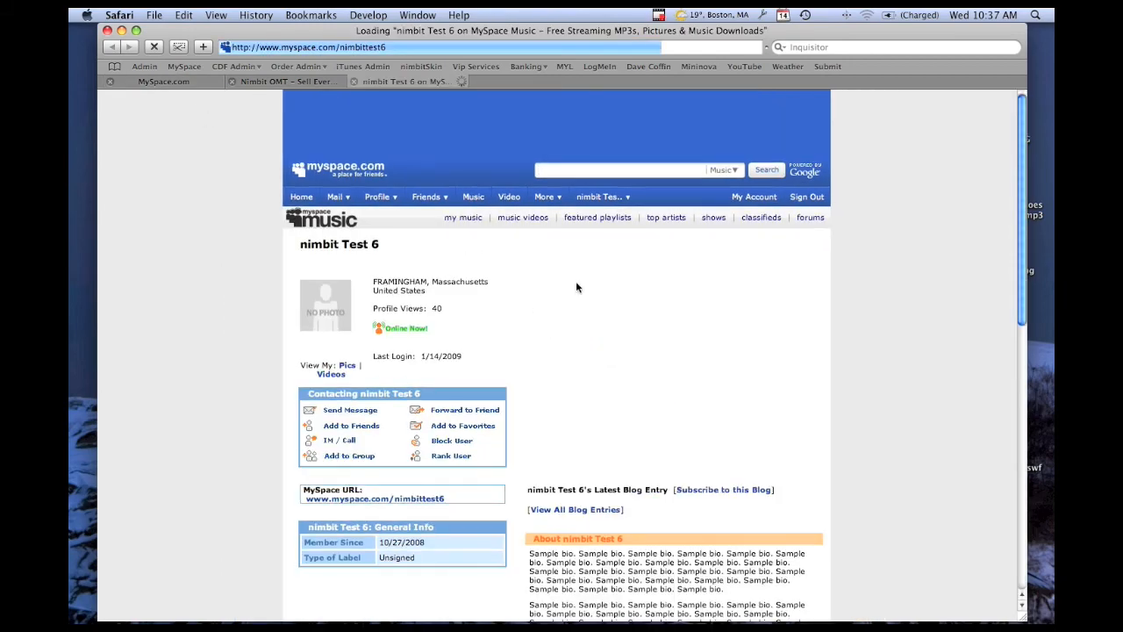
# Scroll down the profile past the bio to the Nimbit OMT widget
pyautogui.scroll(-3)
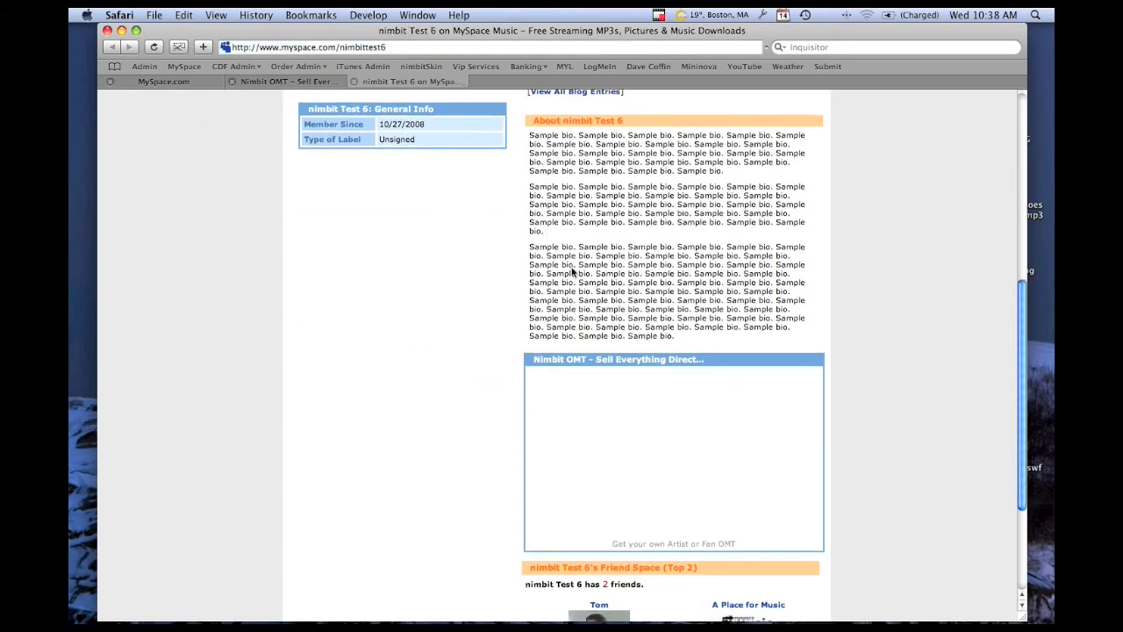
pyautogui.scroll(-3)
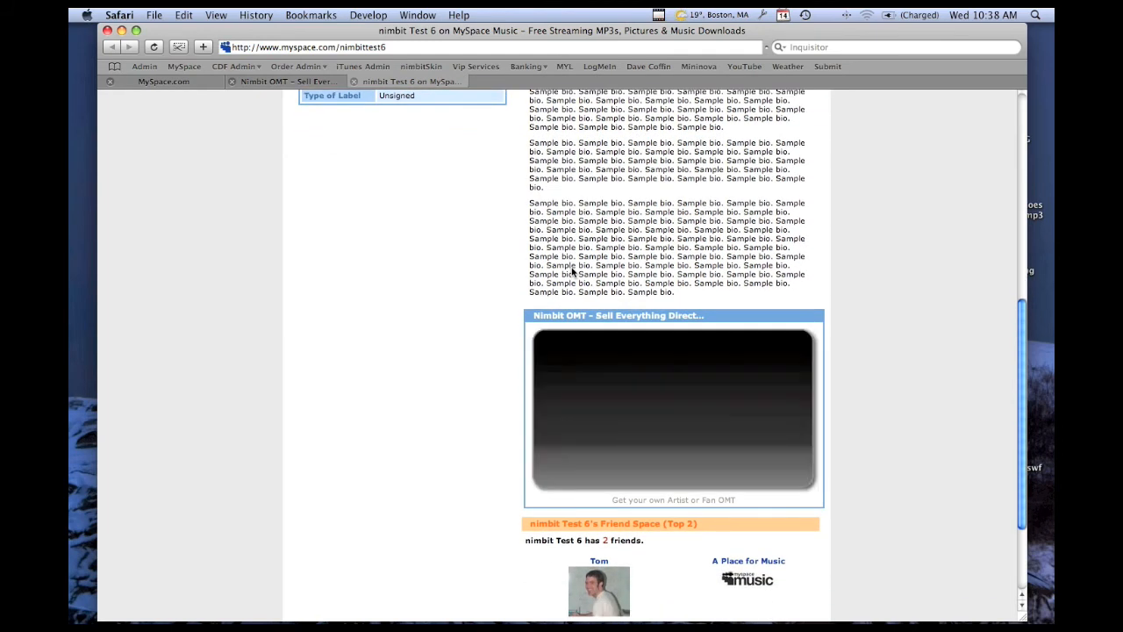